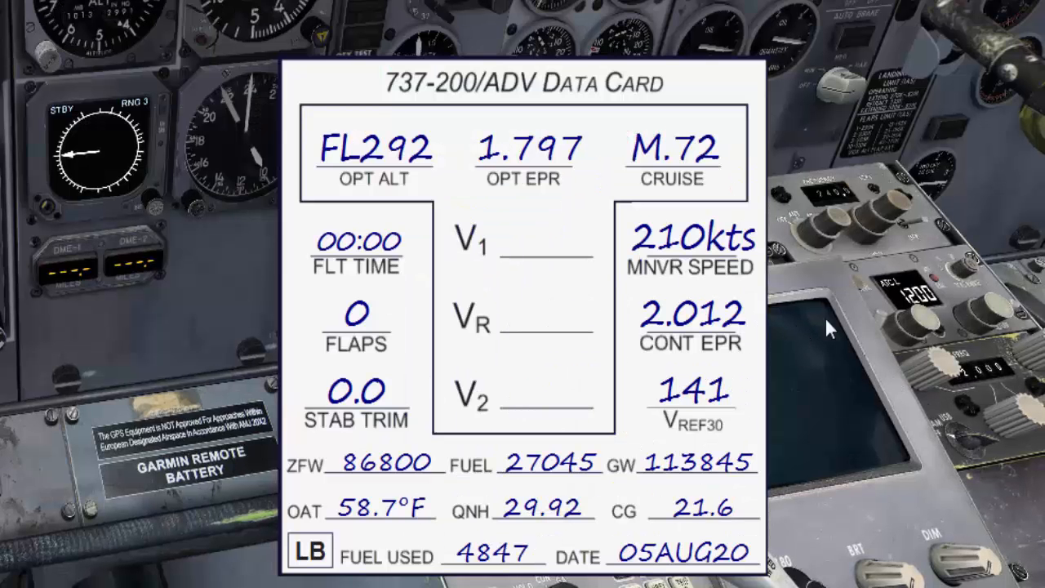
{"action": "mouse_move", "coordinate": [427, 365]}
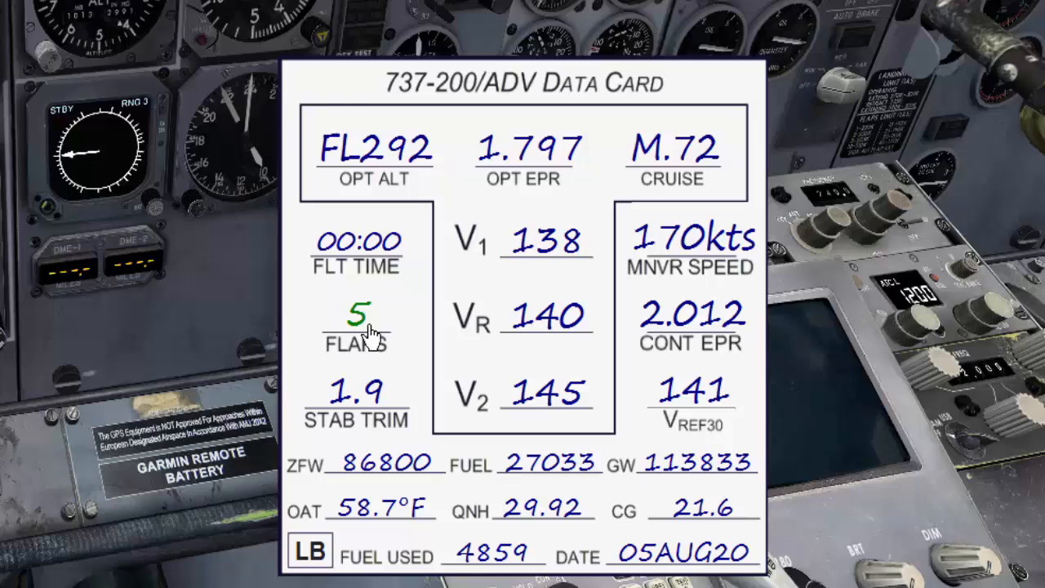
{"action": "mouse_move", "coordinate": [121, 516]}
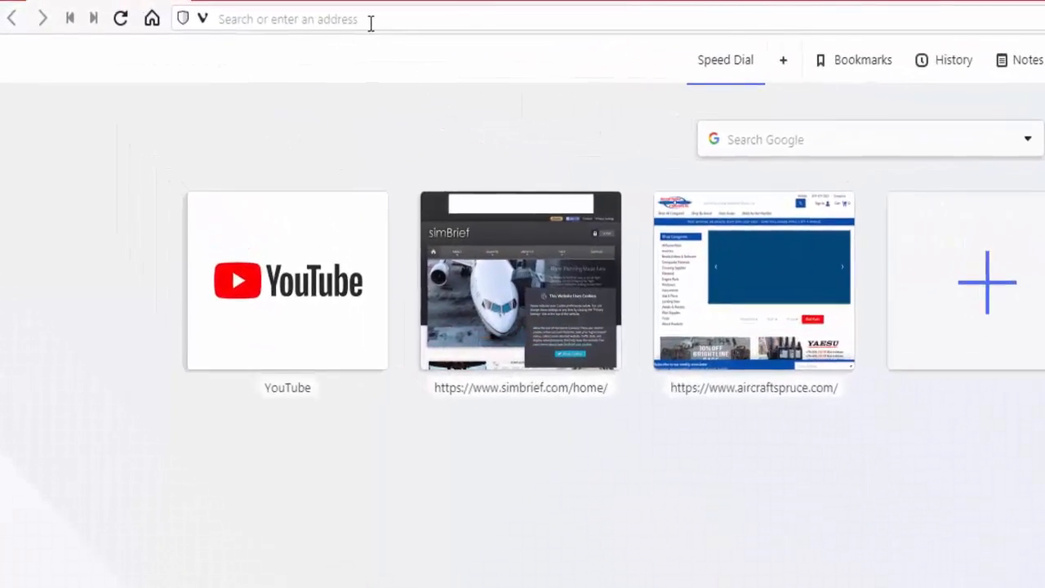
- Open bit.ly/3n5MOZO and download the V-One Gauge v1.8 Update from the free liveries list
{"action": "type", "text": "https://bit.ly/3n5MOZO"}
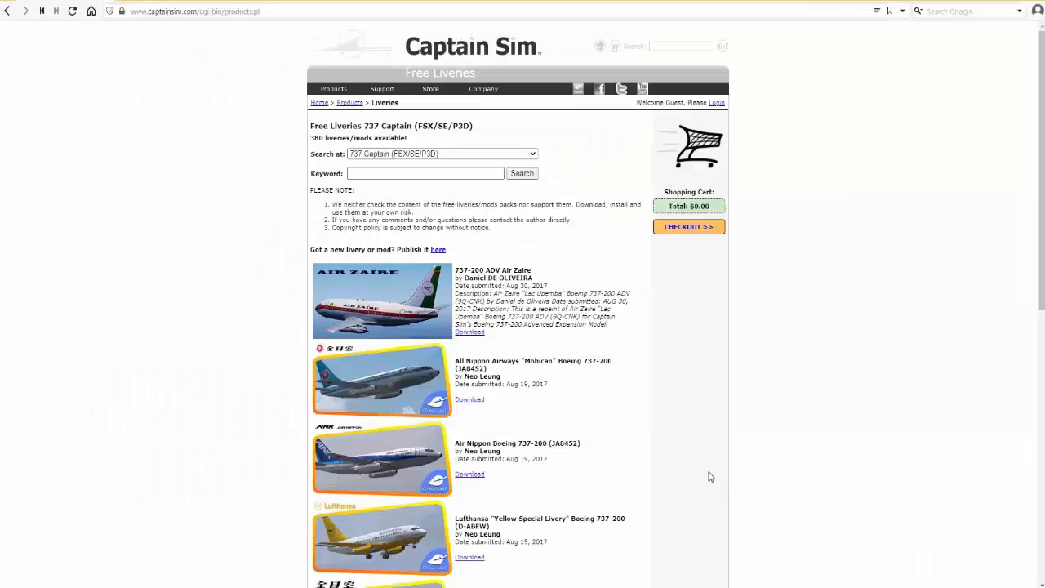
{"action": "scroll", "scroll_direction": "down", "scroll_amount": 3}
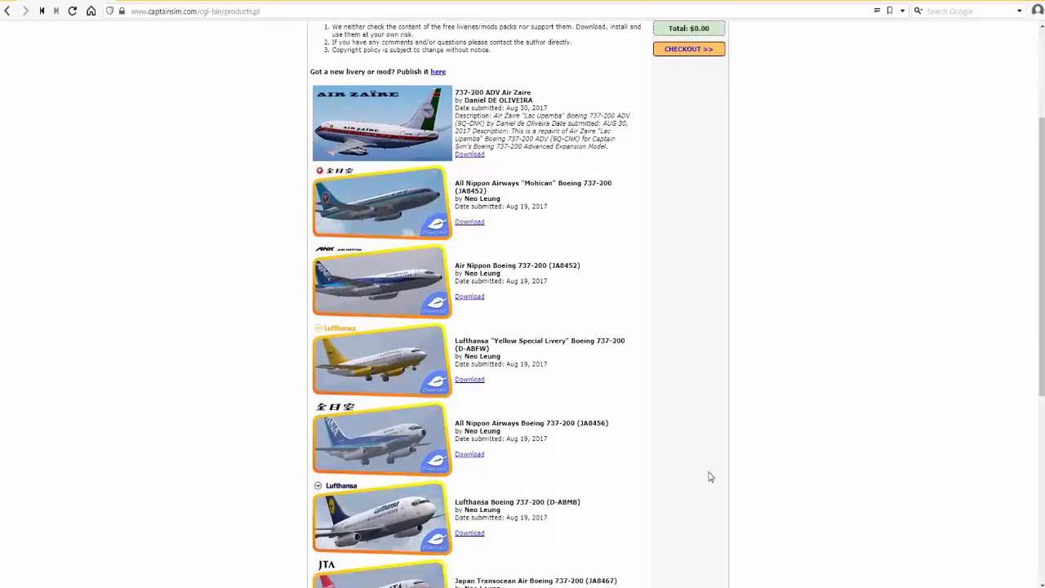
{"action": "scroll", "scroll_direction": "down", "scroll_amount": 3}
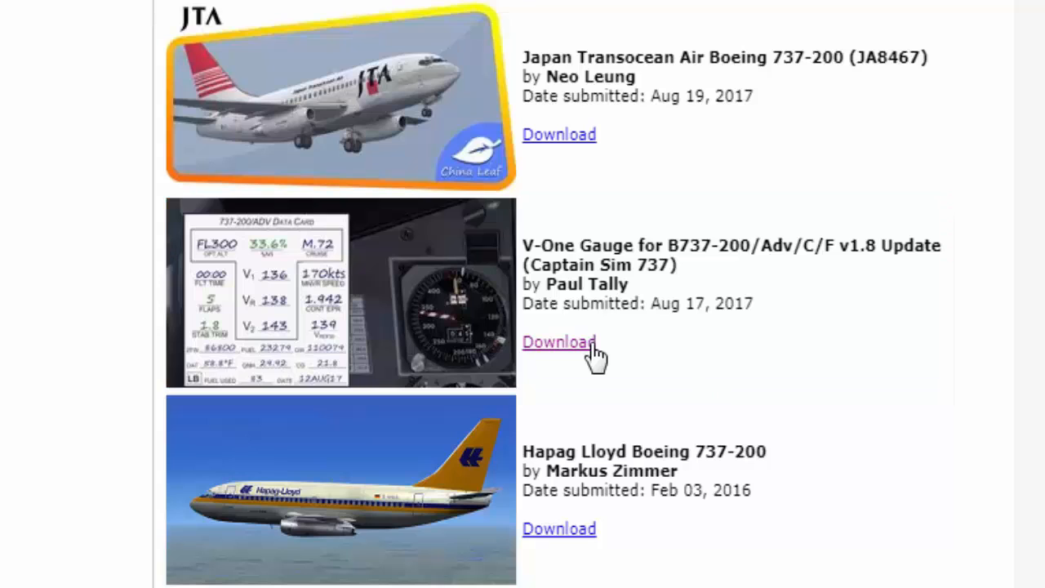
{"action": "left_click", "coordinate": [559, 342]}
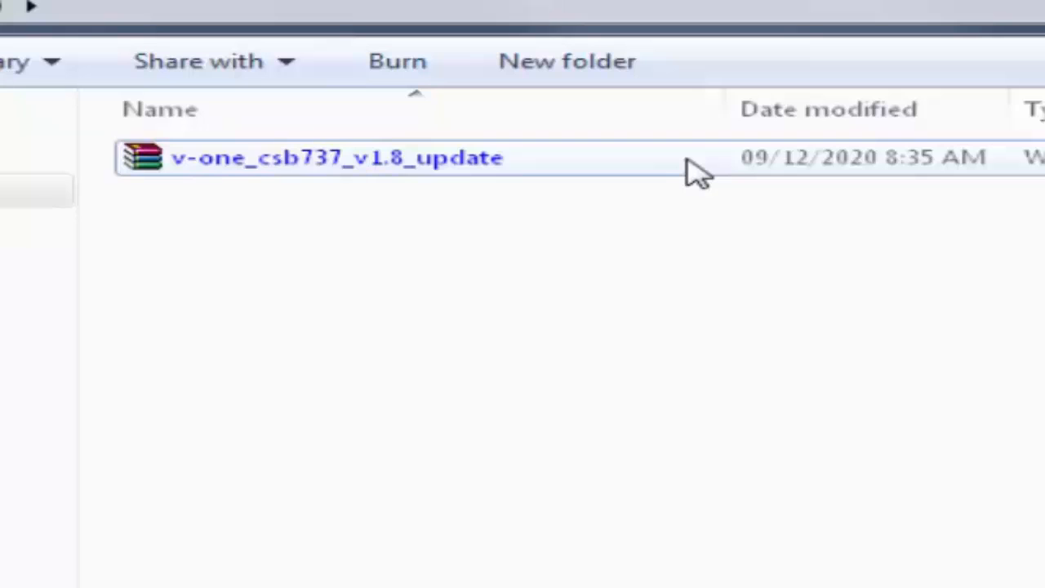
- Extract the v-one_csb737_v1.8_update zip into its current folder
{"action": "right_click", "coordinate": [335, 158]}
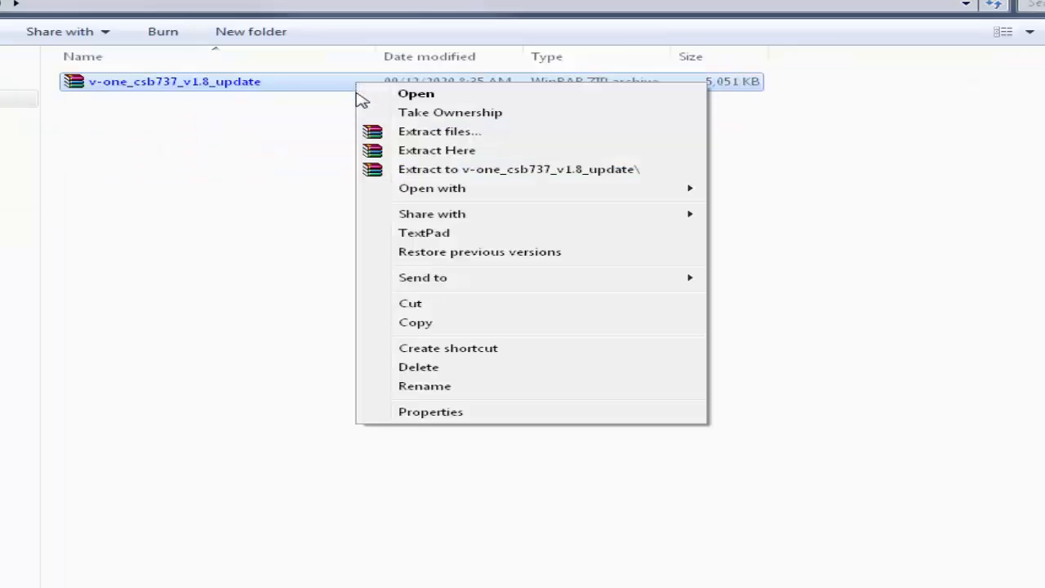
{"action": "mouse_move", "coordinate": [596, 159]}
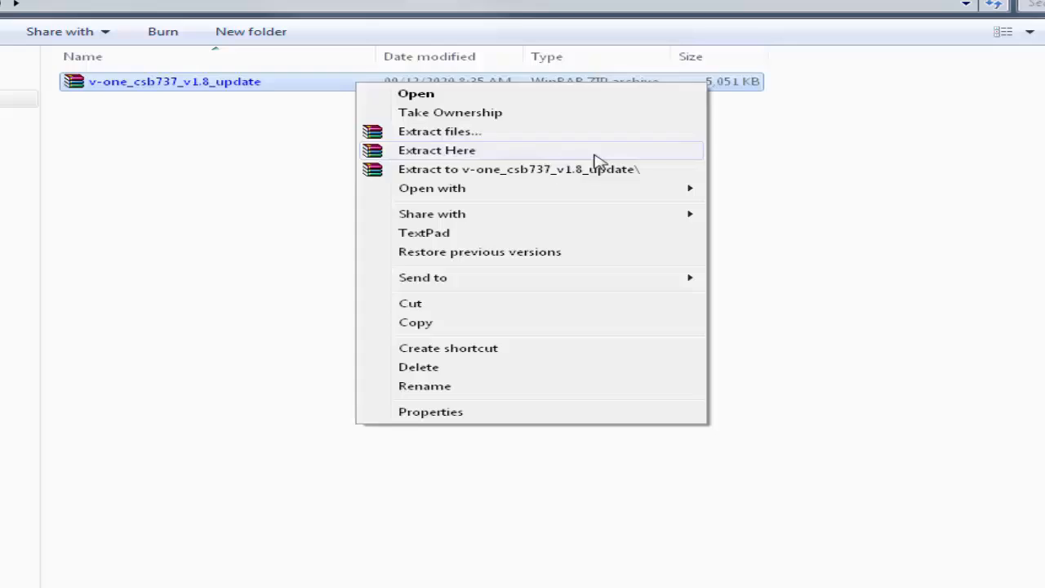
{"action": "left_click", "coordinate": [437, 149]}
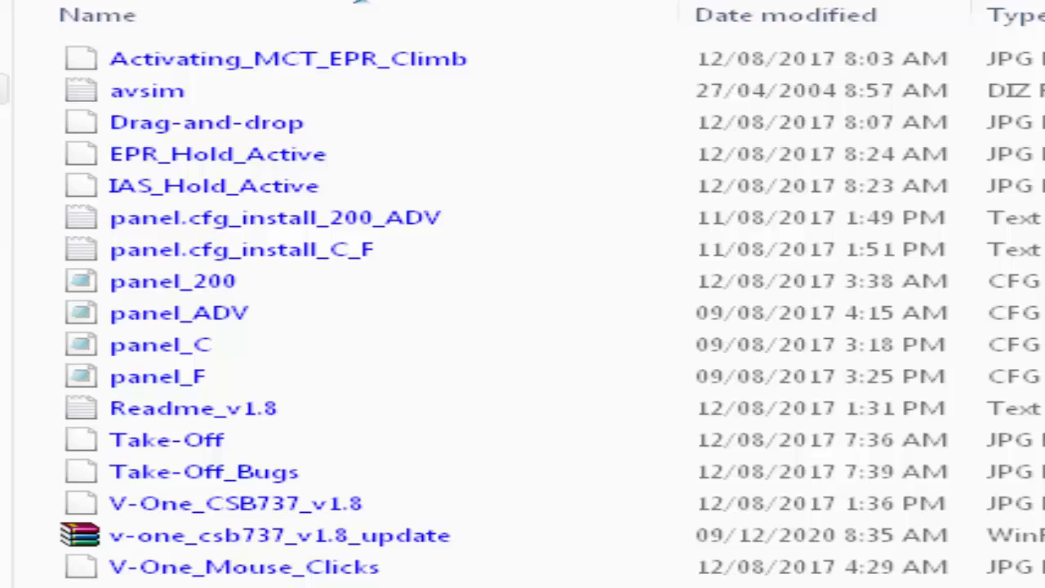
- Select and copy the panel_200 config from the extracted files
{"action": "left_click", "coordinate": [161, 281]}
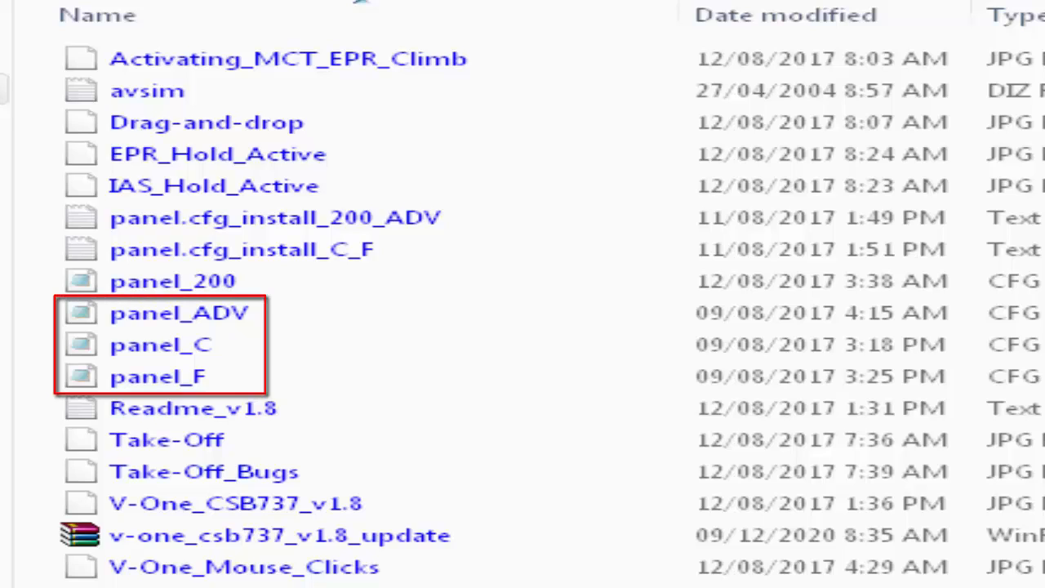
{"action": "left_click", "coordinate": [268, 114]}
{"action": "type", "text": "panelB"}
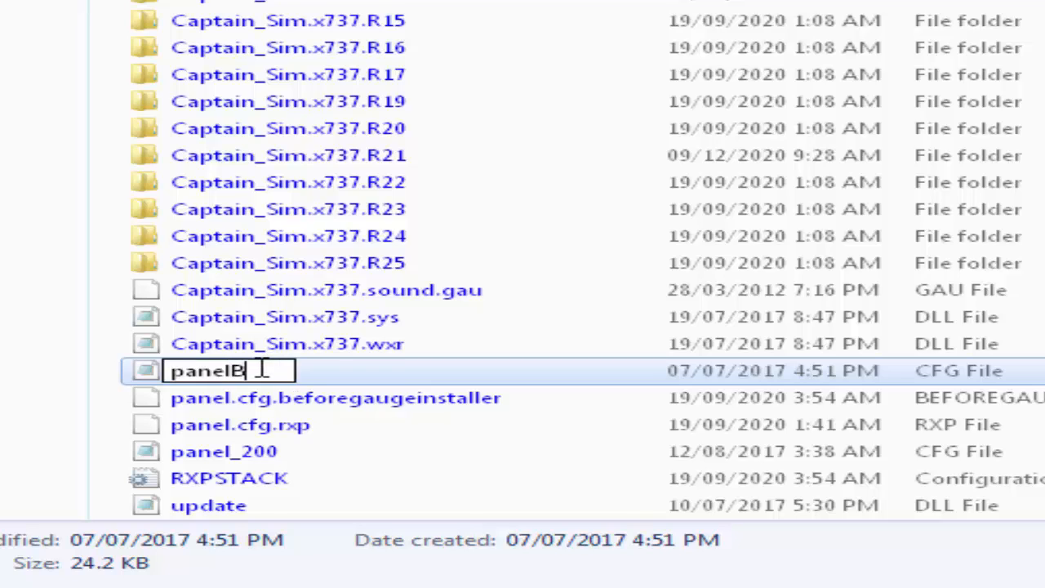
- Rename the original panel config to panelBackup and select panel_200 for renaming to panel
{"action": "type", "text": "ackup"}
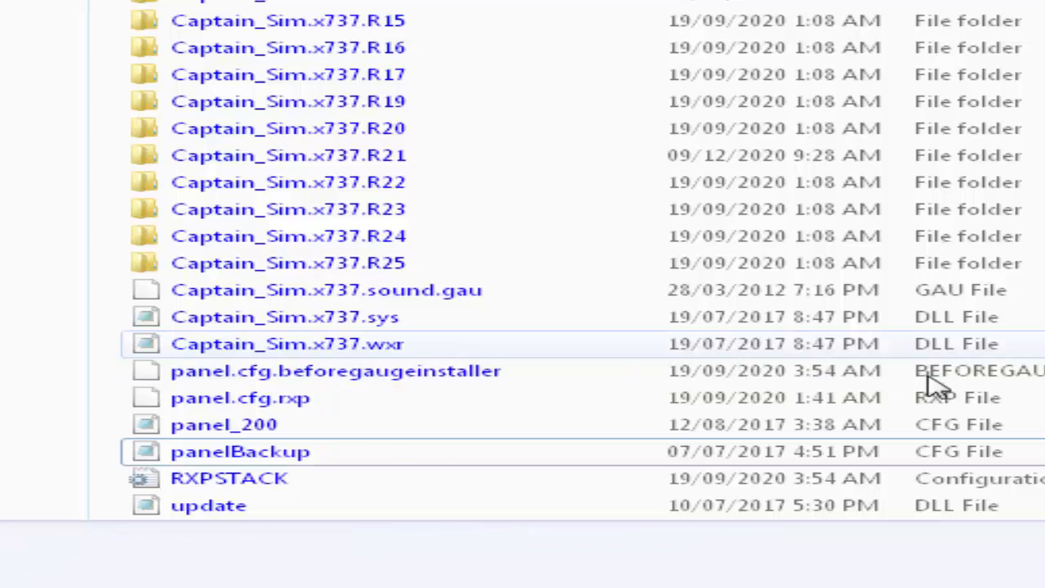
{"action": "left_click", "coordinate": [217, 423]}
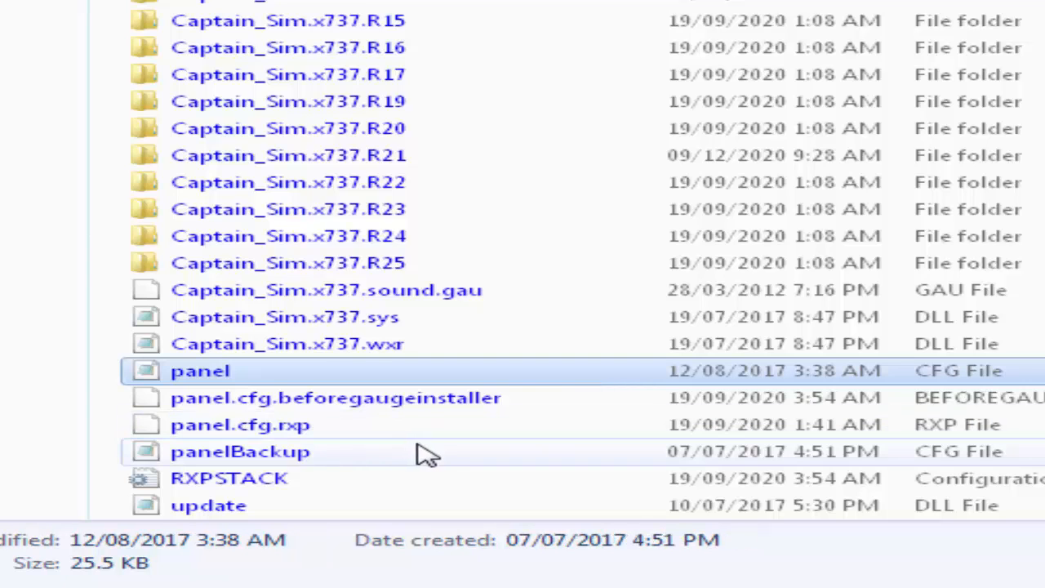
{"action": "mouse_move", "coordinate": [426, 454]}
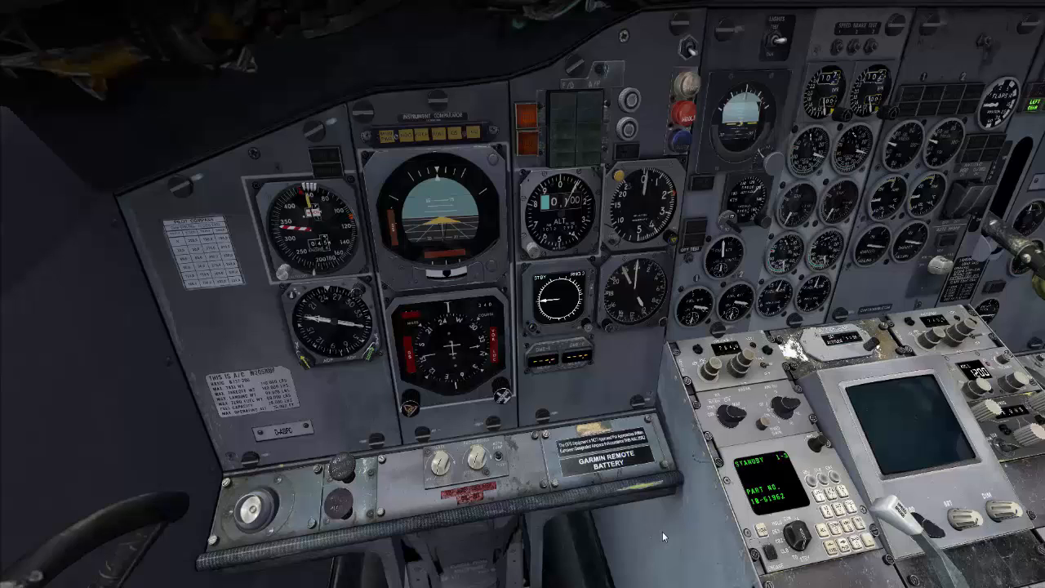
- Press Shift+2 in the 737-200 cockpit to bring up the V-One data card gauge
{"action": "key", "text": "Shift+2"}
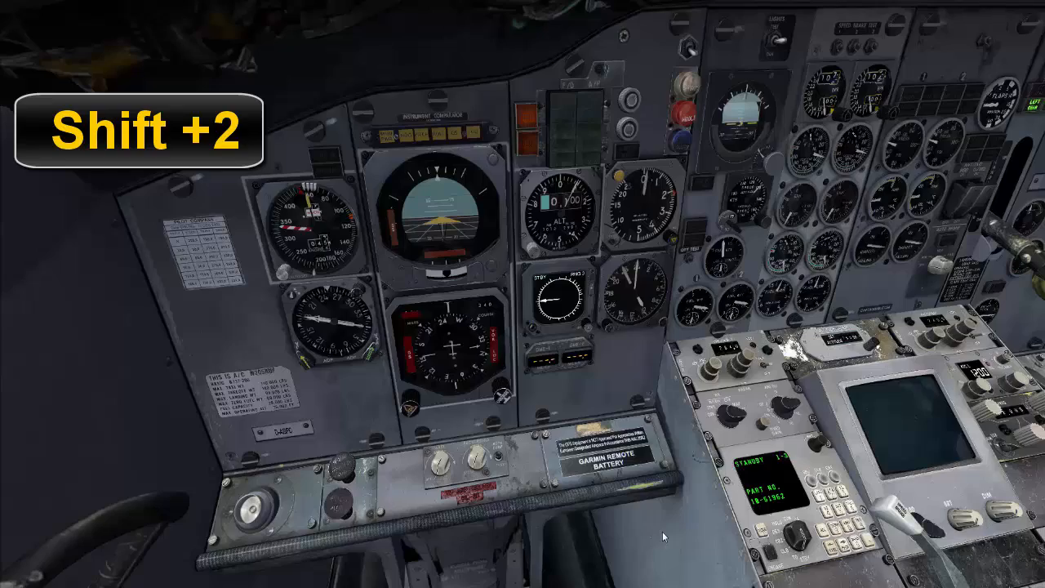